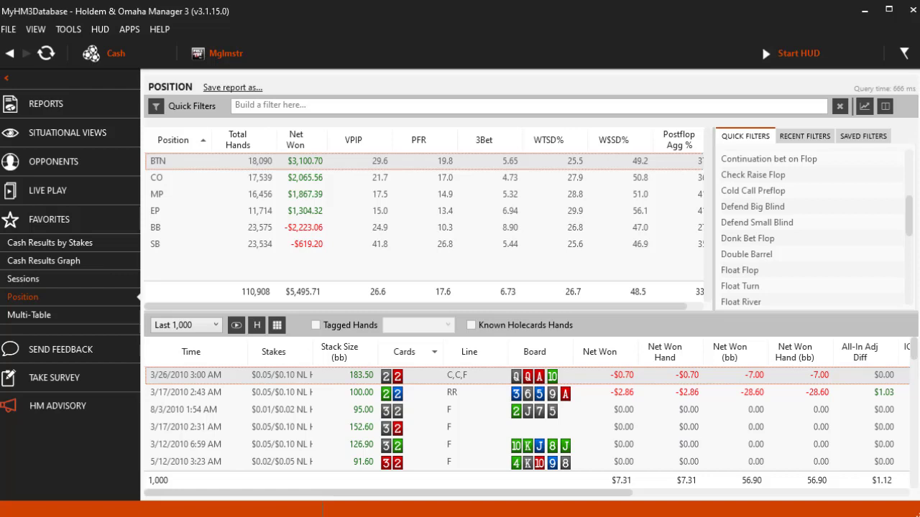
- Browse the recent and saved filters, then toggle the winnings graph panel on and off
left_click(804, 136)
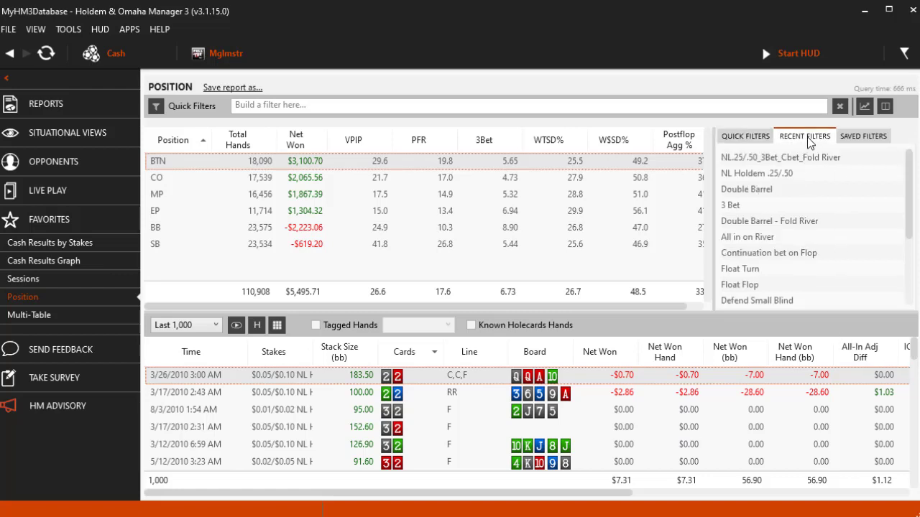
left_click(862, 136)
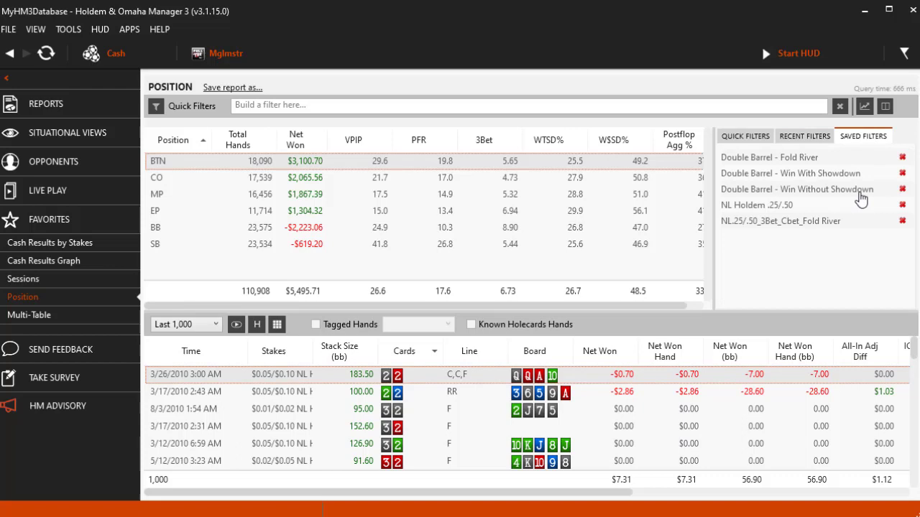
mouse_move(780, 221)
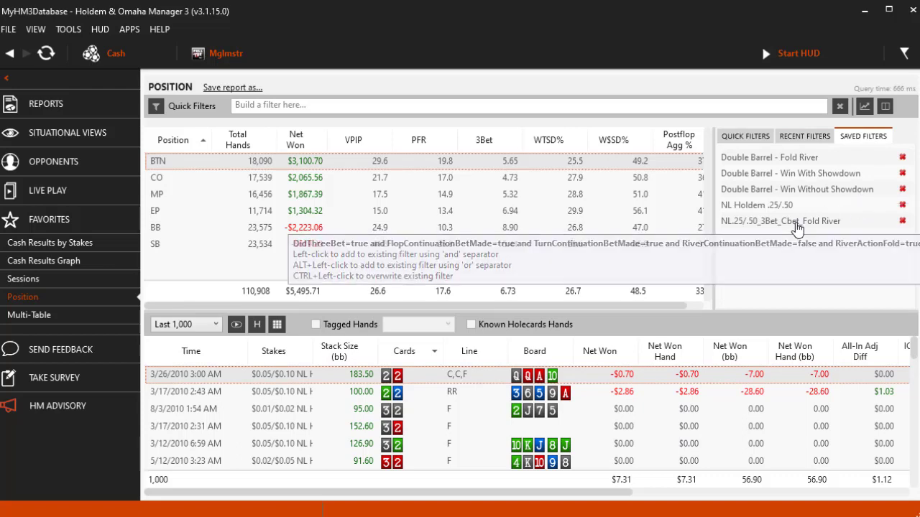
left_click(779, 220)
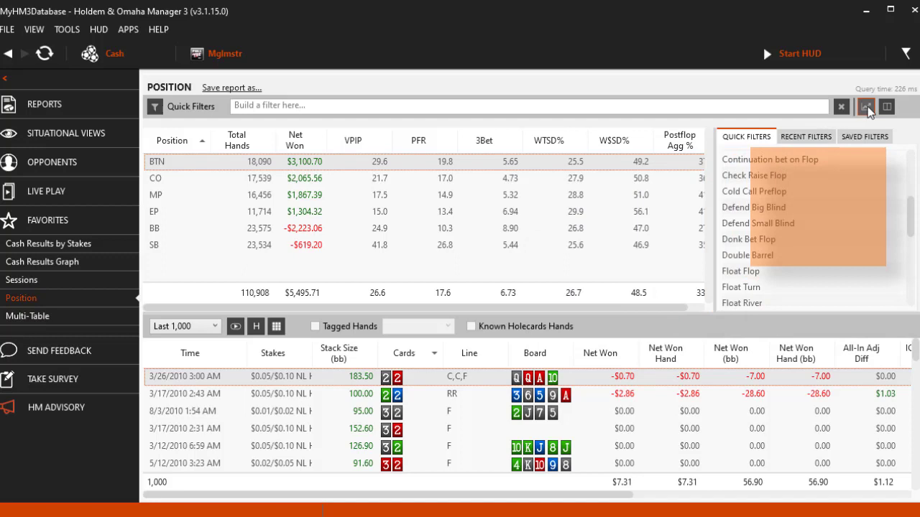
left_click(866, 107)
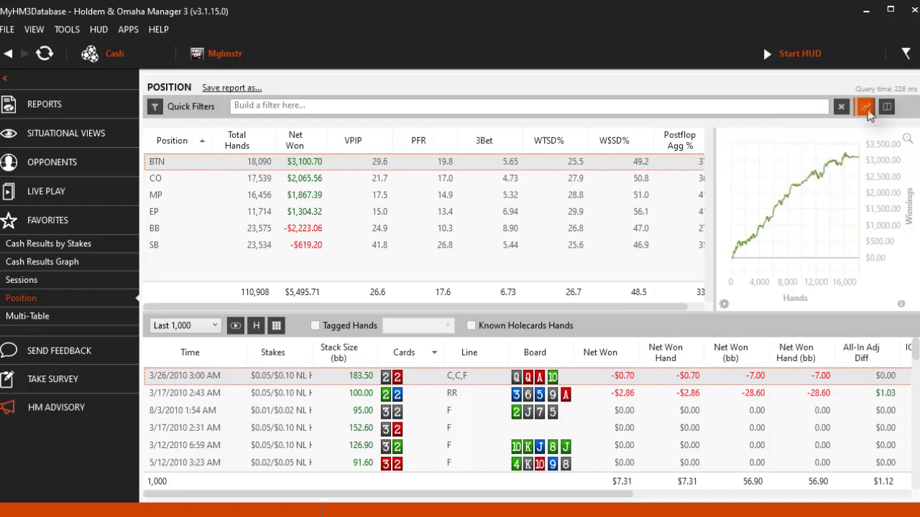
left_click(867, 106)
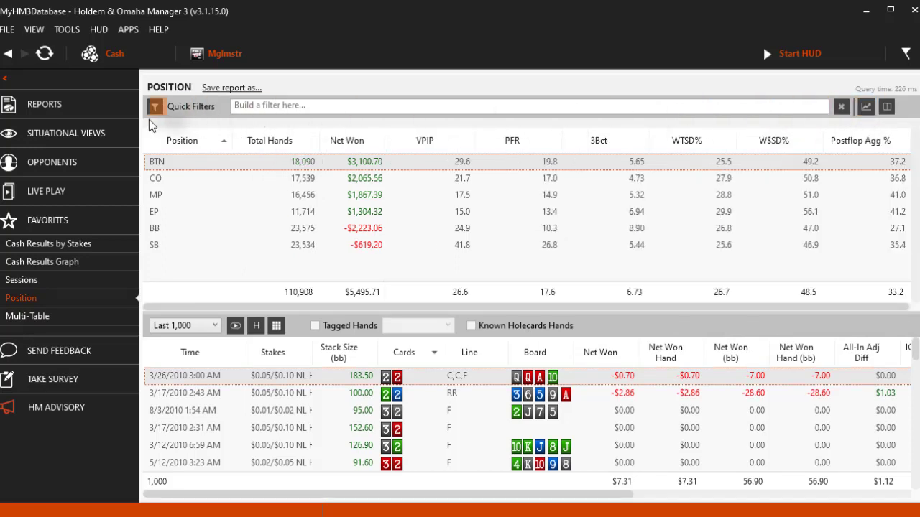
- Bring back Quick Filters and open the Filter Editor from the filtering options
left_click(155, 106)
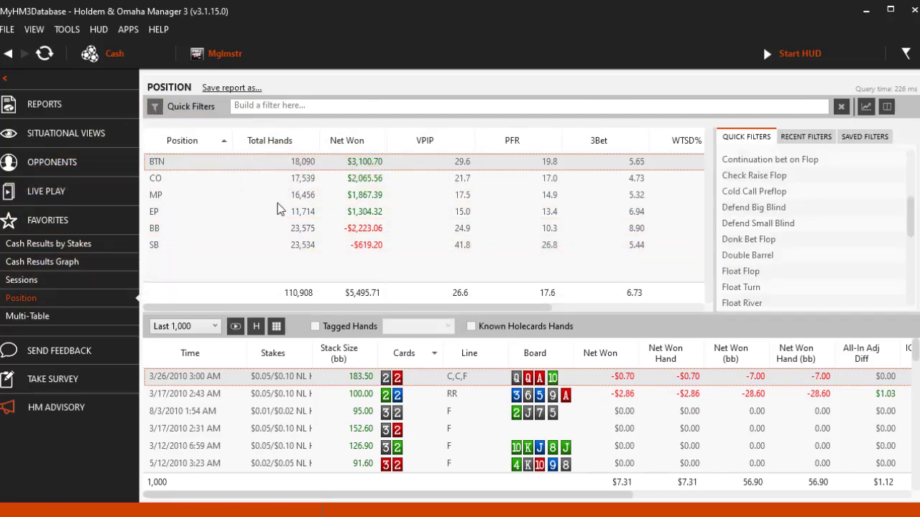
mouse_move(281, 209)
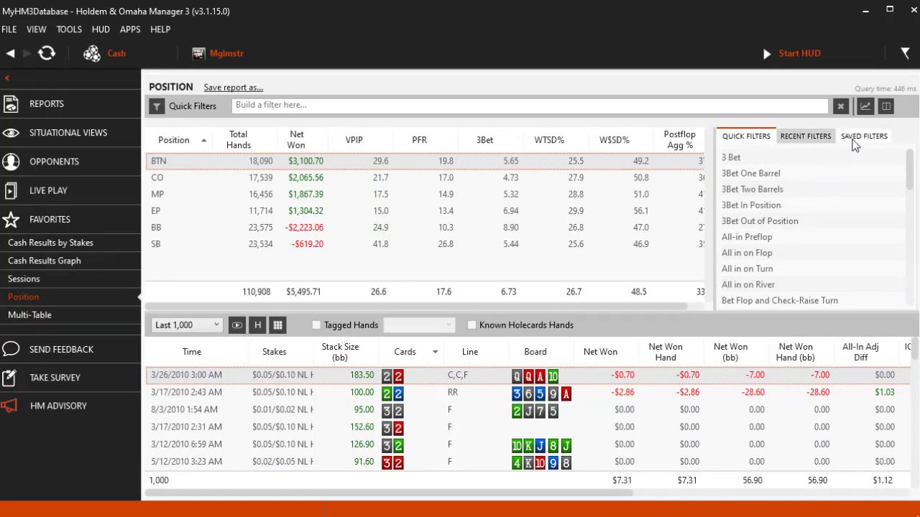
left_click(862, 136)
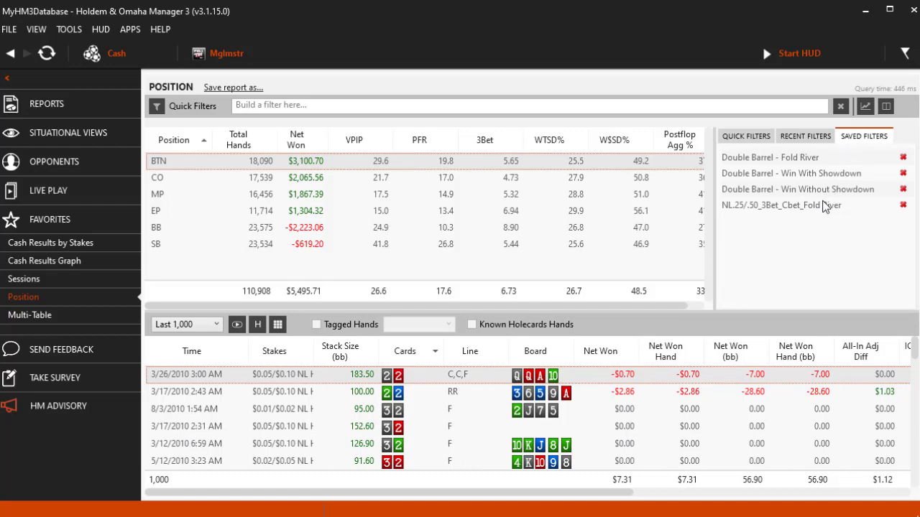
left_click(157, 105)
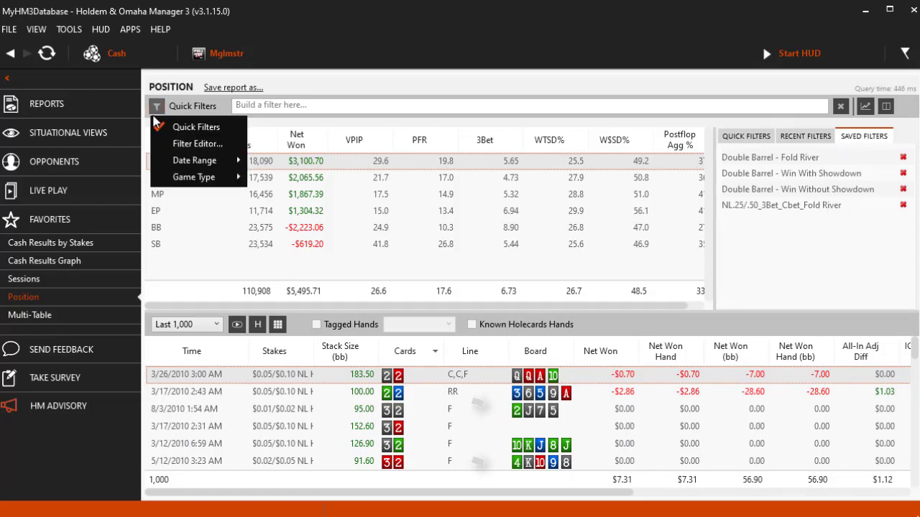
left_click(197, 144)
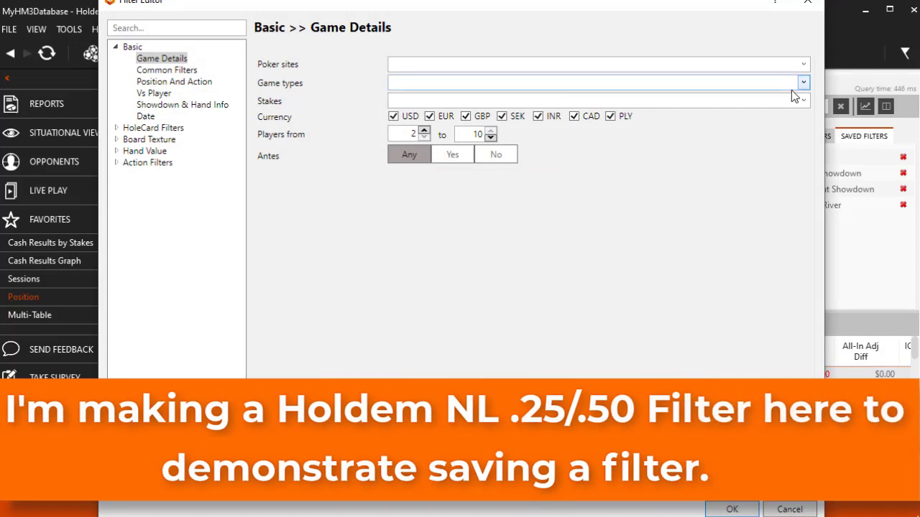
- Restrict game type to NL Holdem, keep only the $0.25/$0.50 stake, and apply
left_click(802, 82)
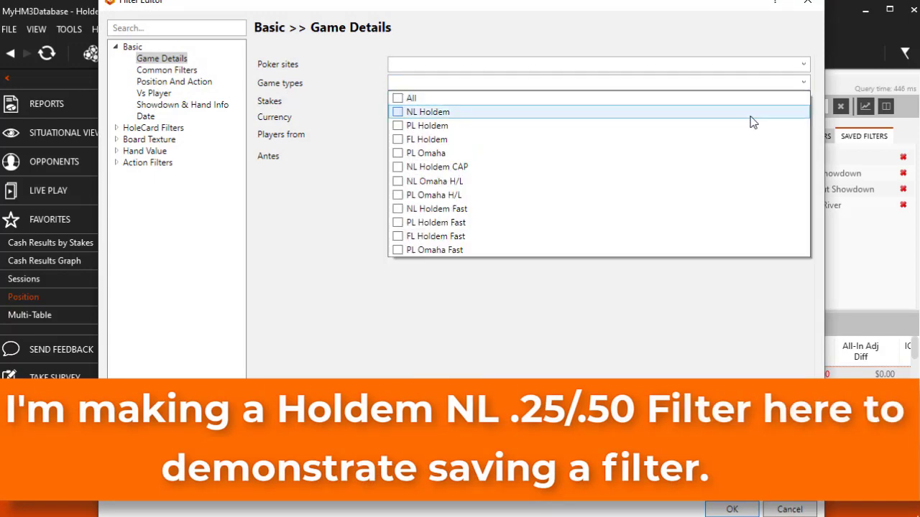
left_click(398, 111)
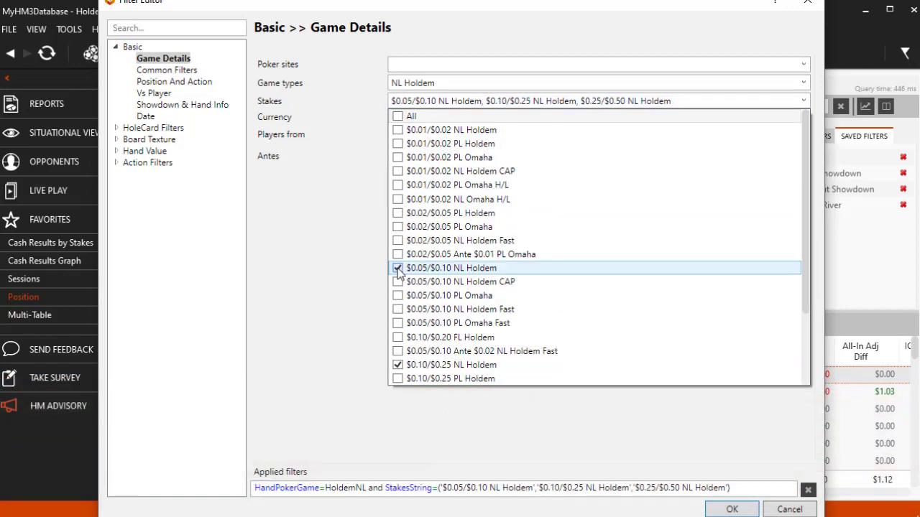
left_click(398, 267)
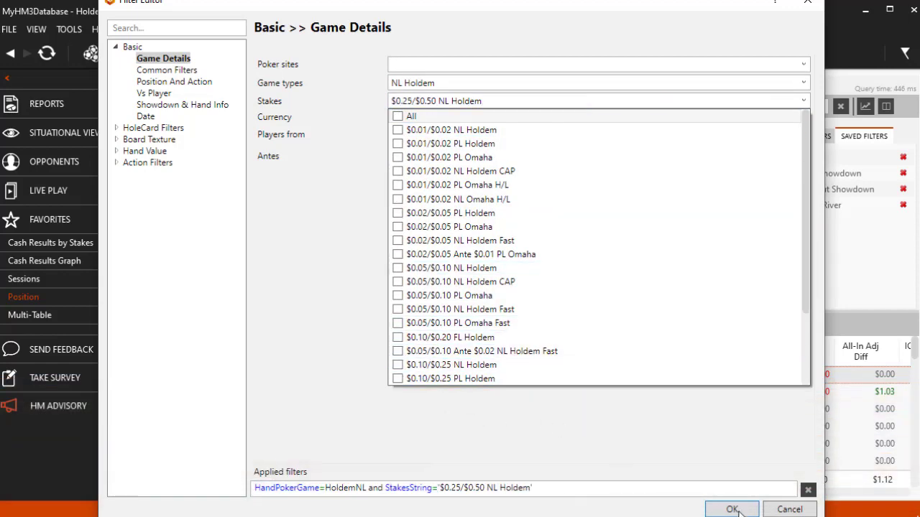
left_click(731, 509)
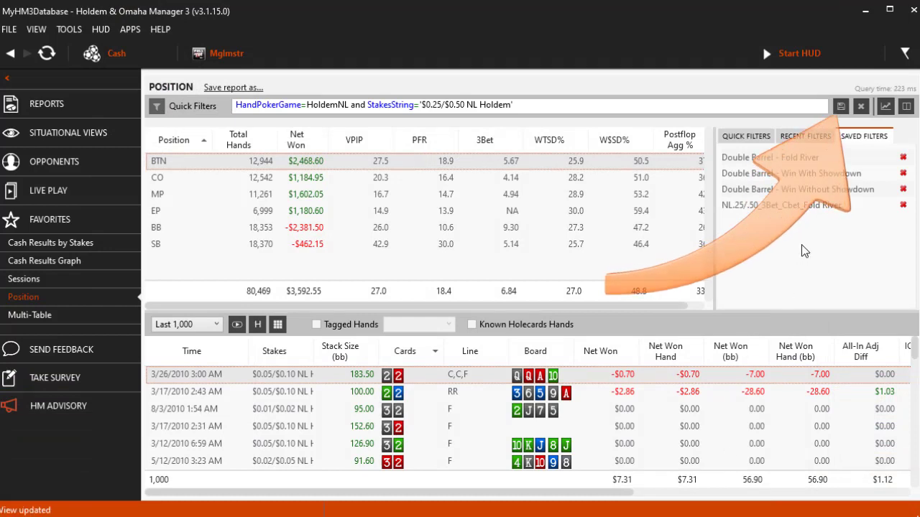
- Save the current filter under the name 'NL Holdem .25/.50'
left_click(840, 106)
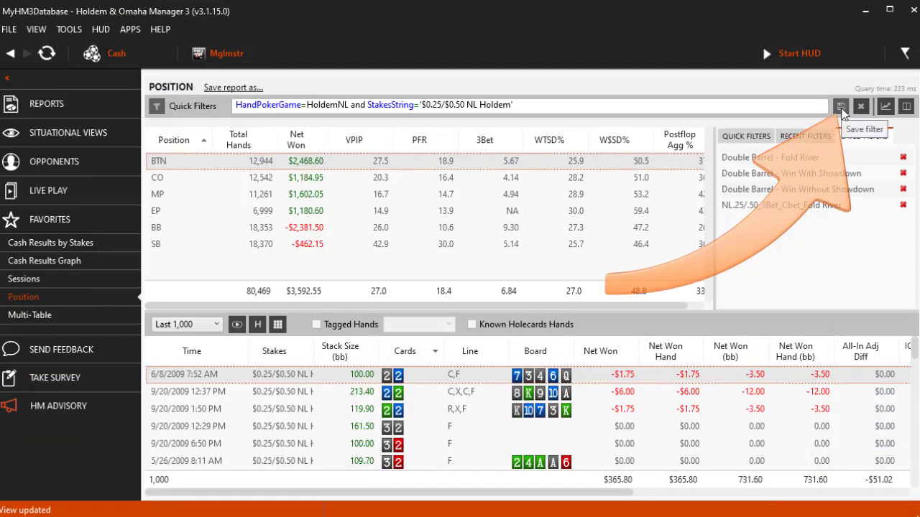
left_click(840, 106)
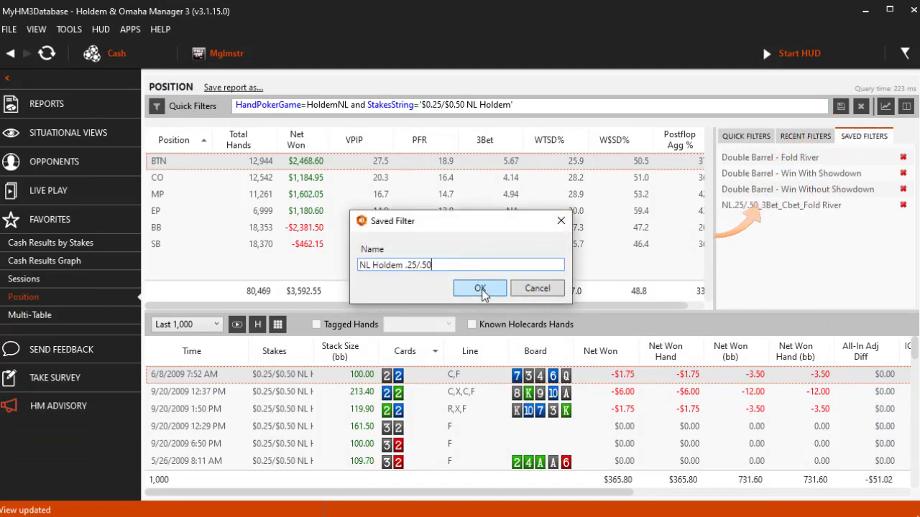
left_click(479, 288)
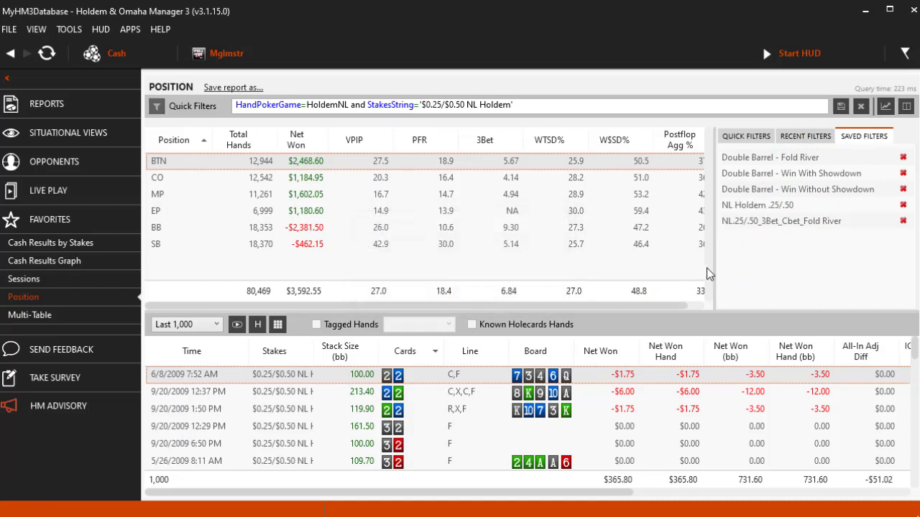
mouse_move(744, 276)
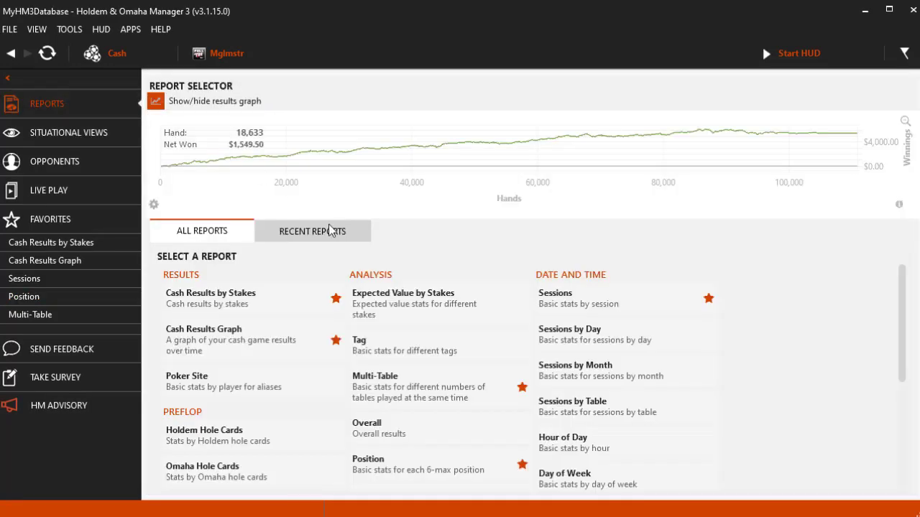
- Switch to the Overall report and apply the saved NL Holdem .25/.50 filter
left_click(379, 429)
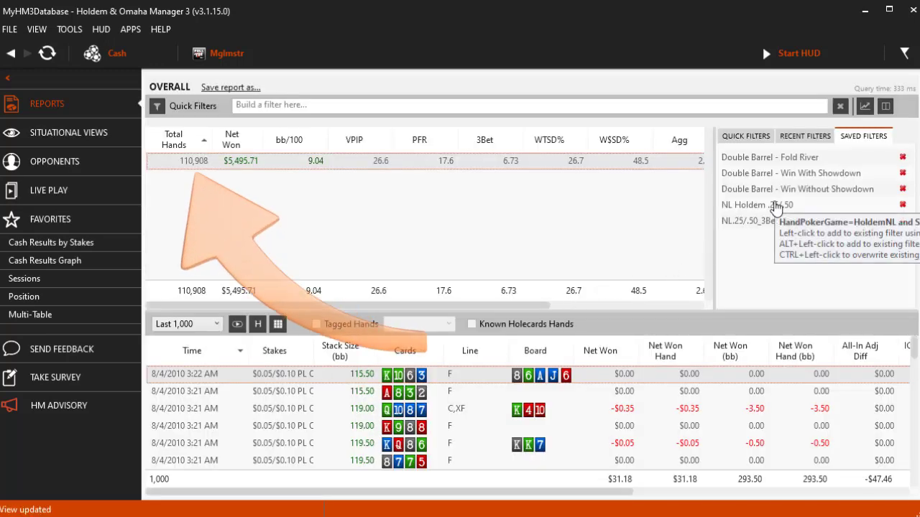
left_click(756, 205)
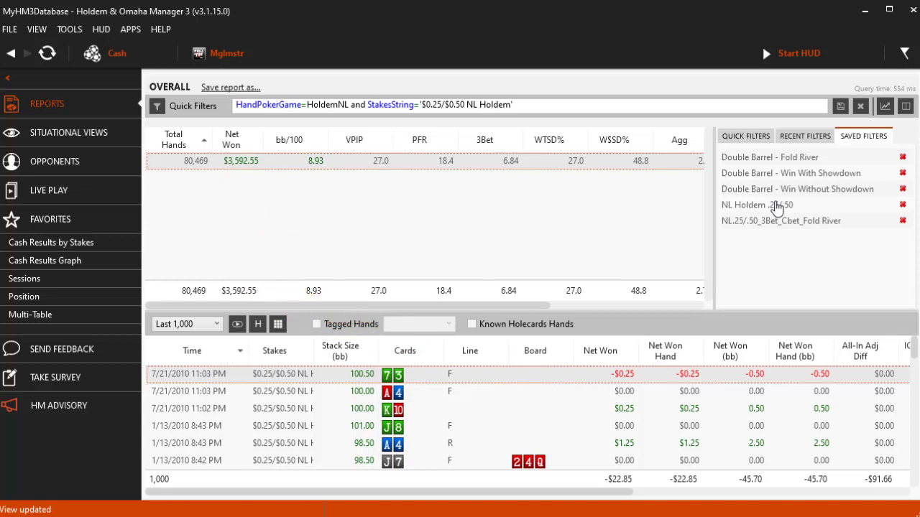
mouse_move(801, 162)
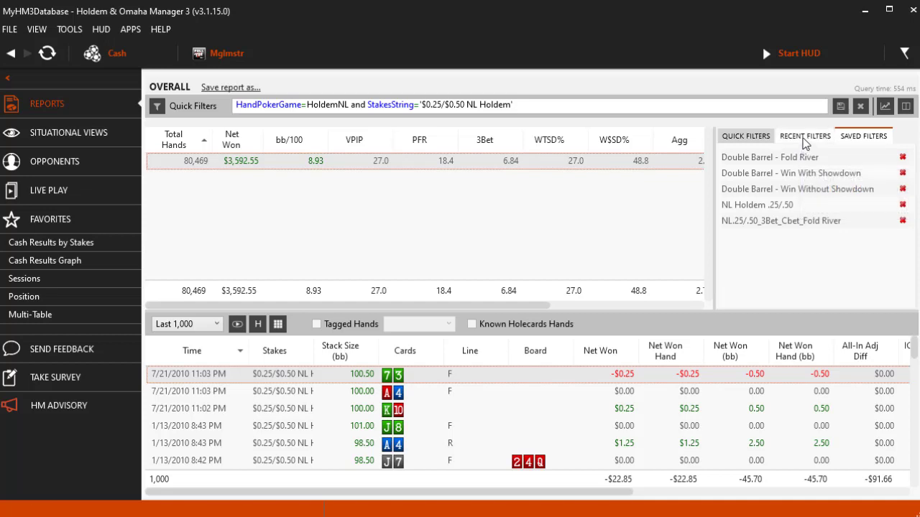
- Switch to the Sessions report and browse its recent and saved filters
left_click(805, 136)
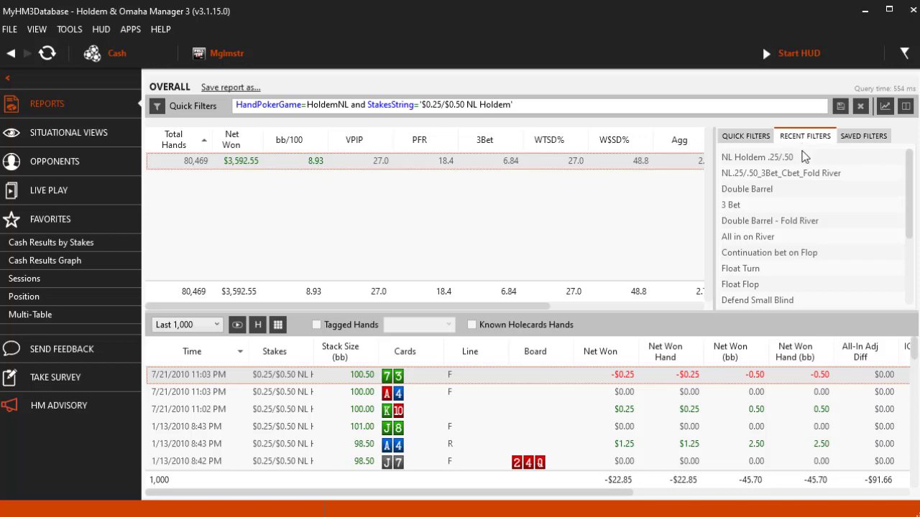
mouse_move(783, 165)
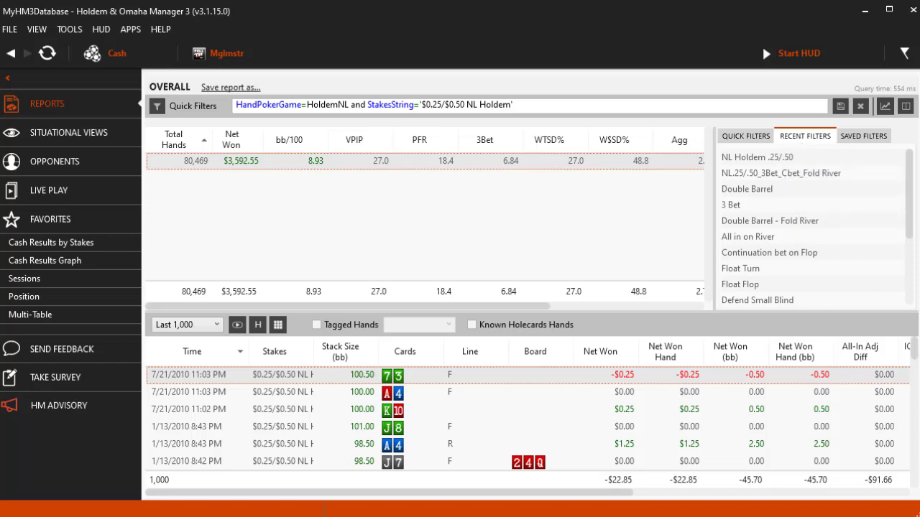
left_click(28, 278)
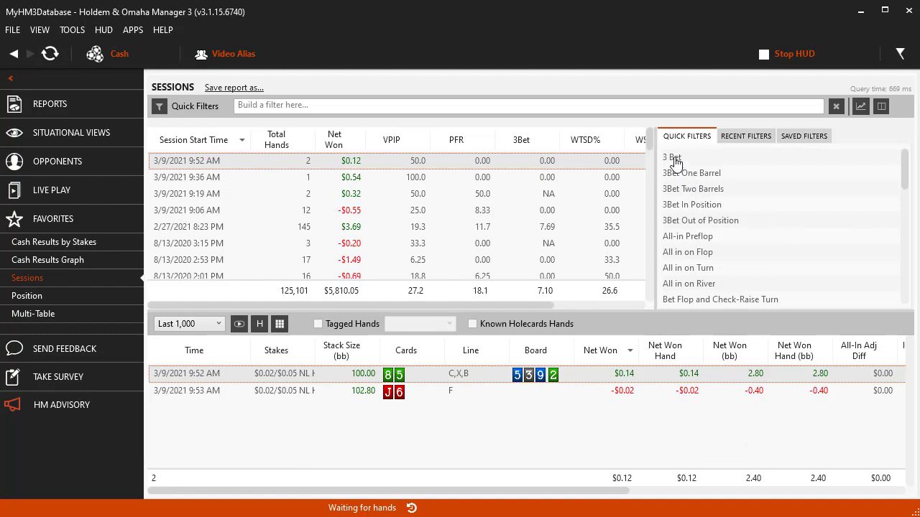
mouse_move(671, 157)
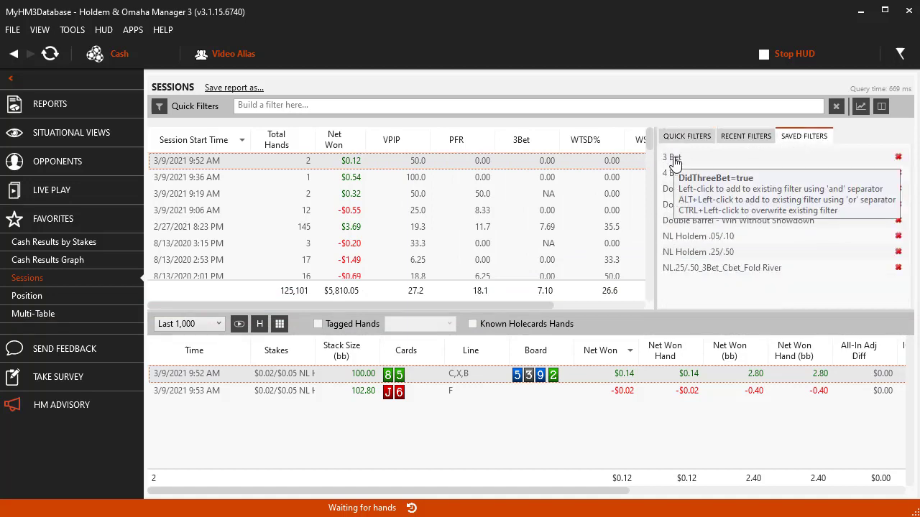
left_click(671, 172)
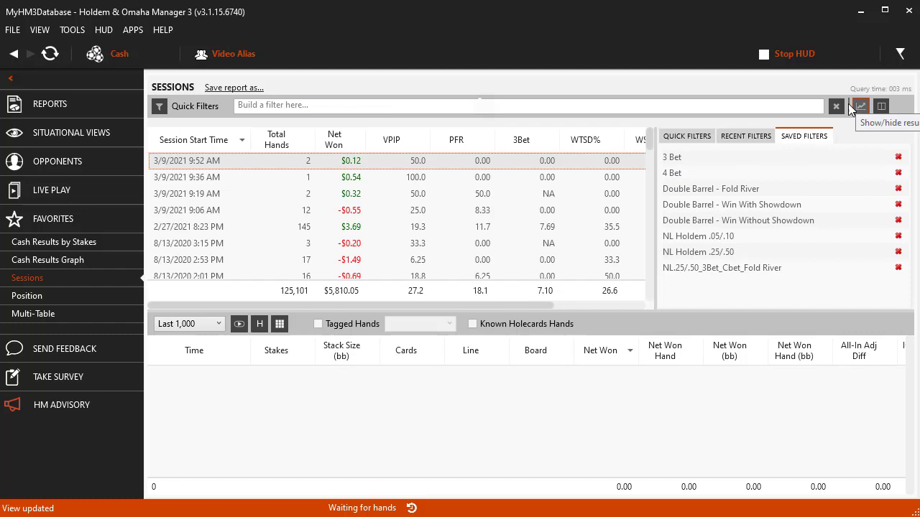
- Apply the 3 Bet saved filter and combine it with 4 Bet, leaving no sessions
left_click(671, 156)
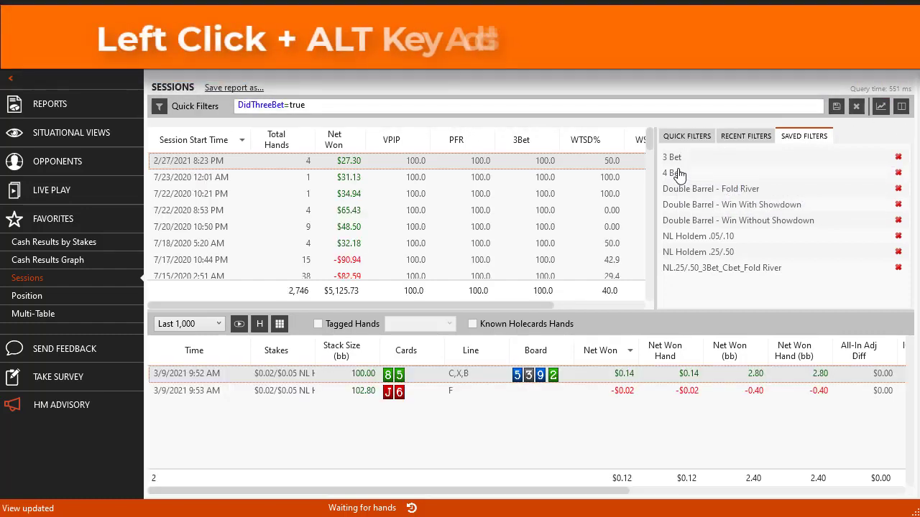
left_click(671, 172)
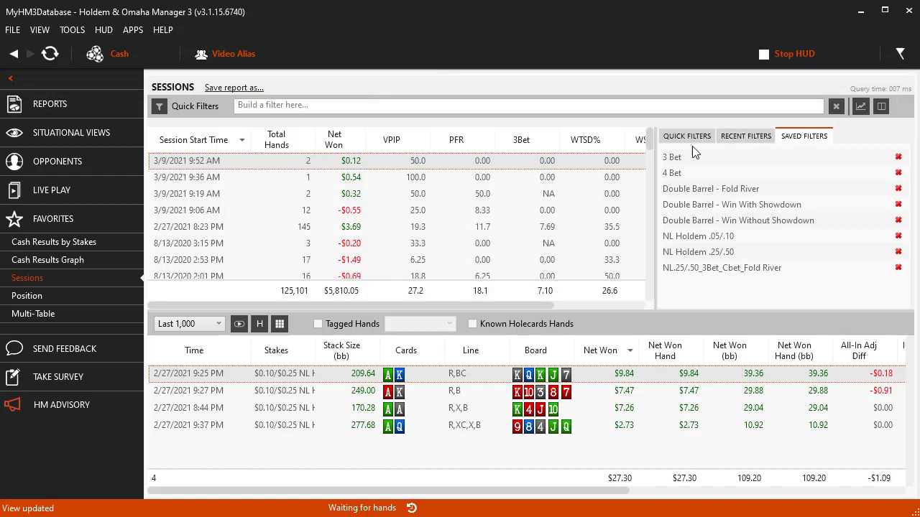
left_click(671, 157)
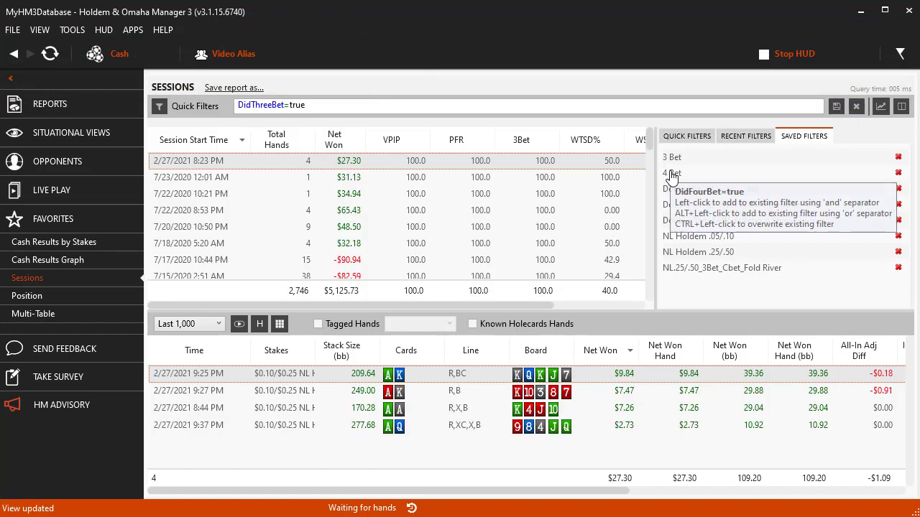
left_click(671, 172)
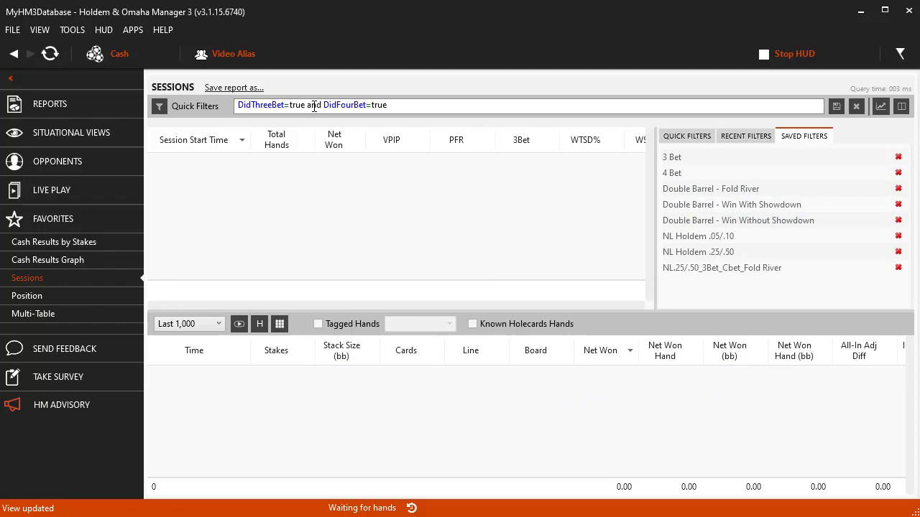
- Edit the 'and' separator in the combined filter expression
left_click(528, 105)
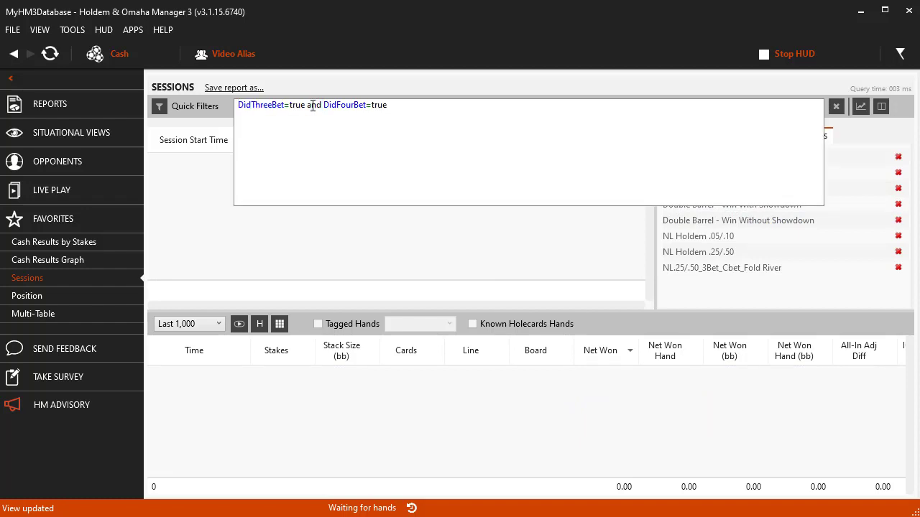
double_click(313, 105)
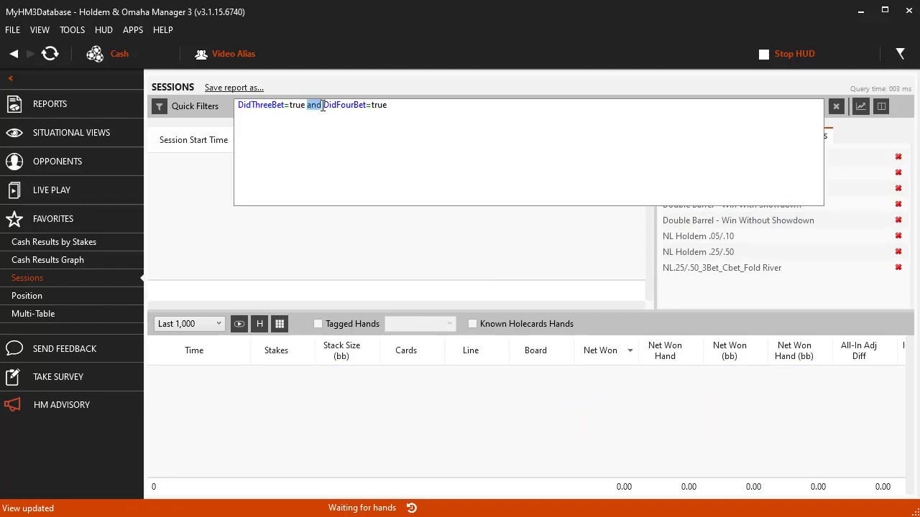
type("o")
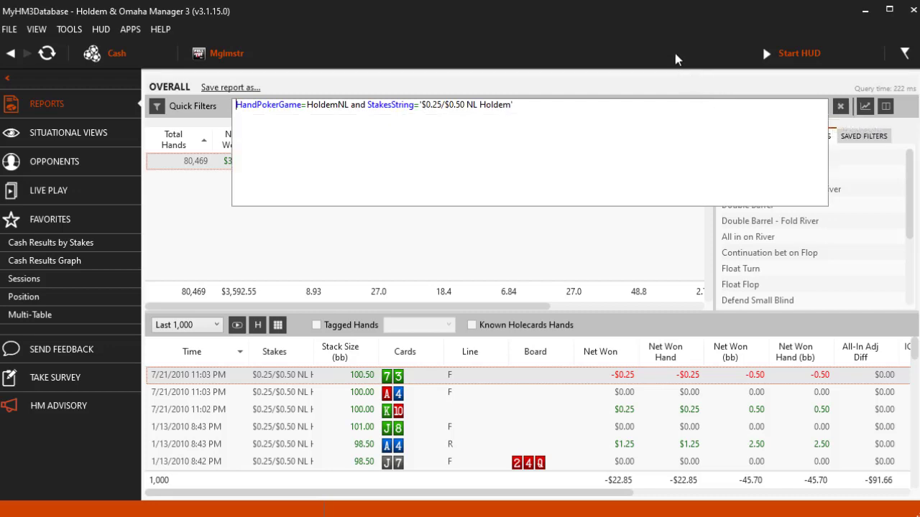
- Reapply NL Holdem .25/.50 and add 3 Bet and Double Barrel filters, leaving 65 hands
left_click(805, 136)
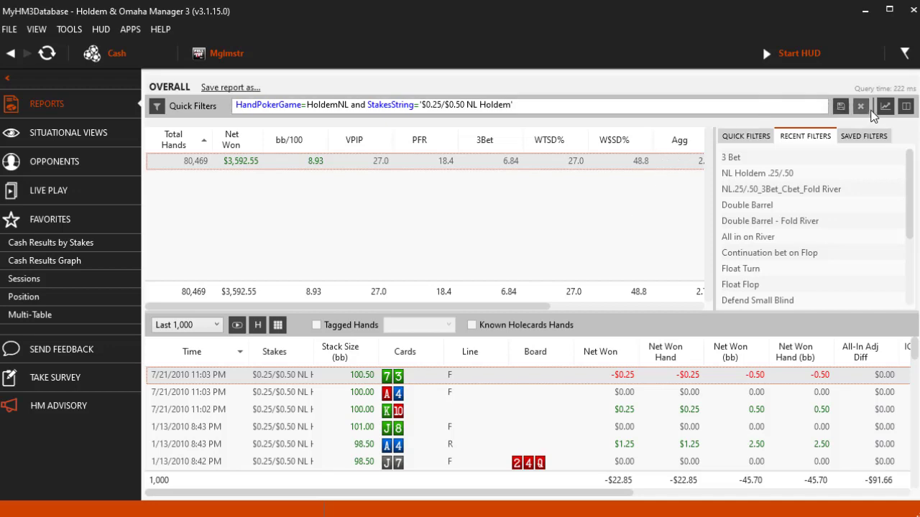
left_click(840, 106)
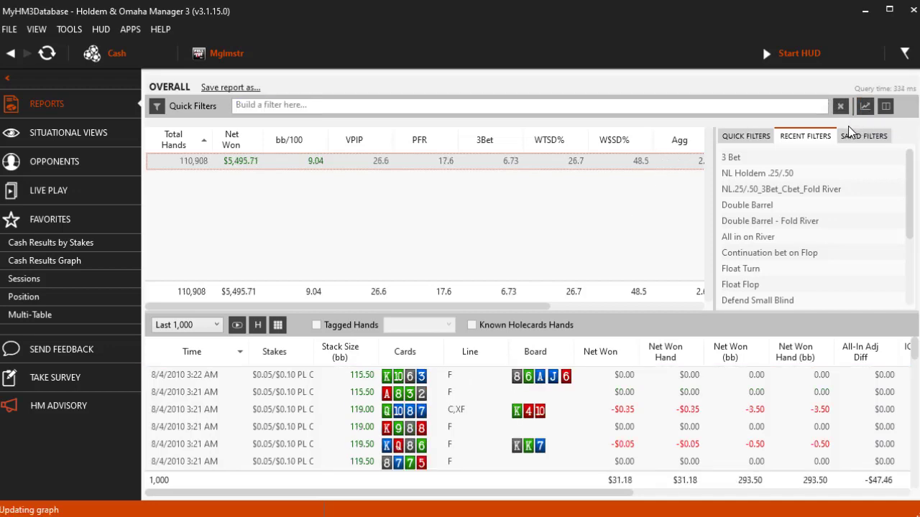
left_click(863, 135)
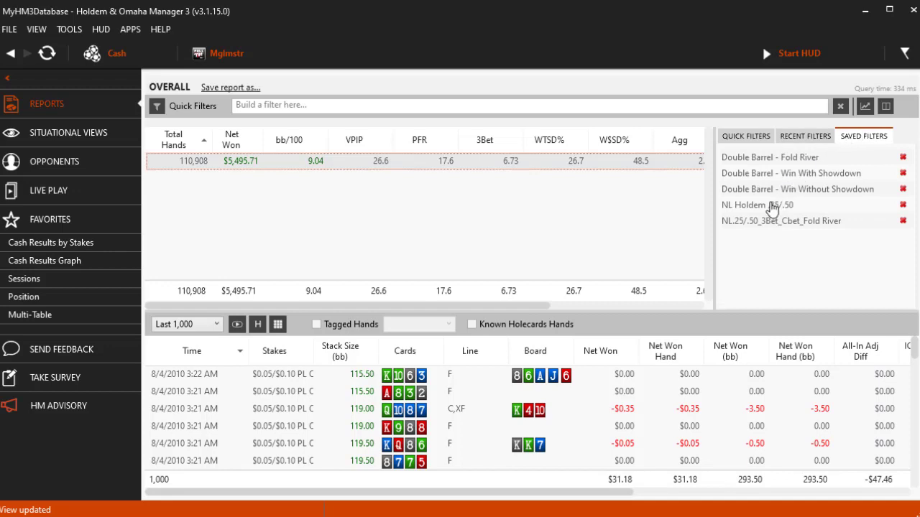
left_click(756, 205)
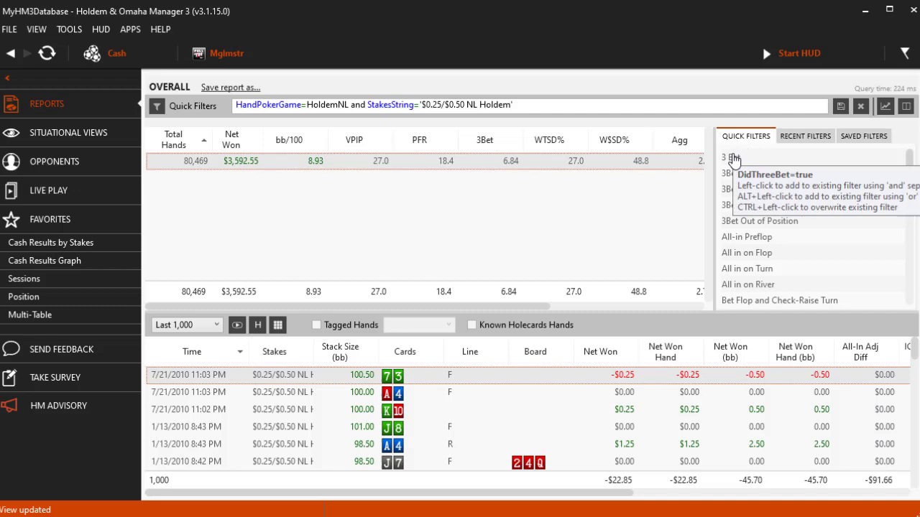
left_click(731, 157)
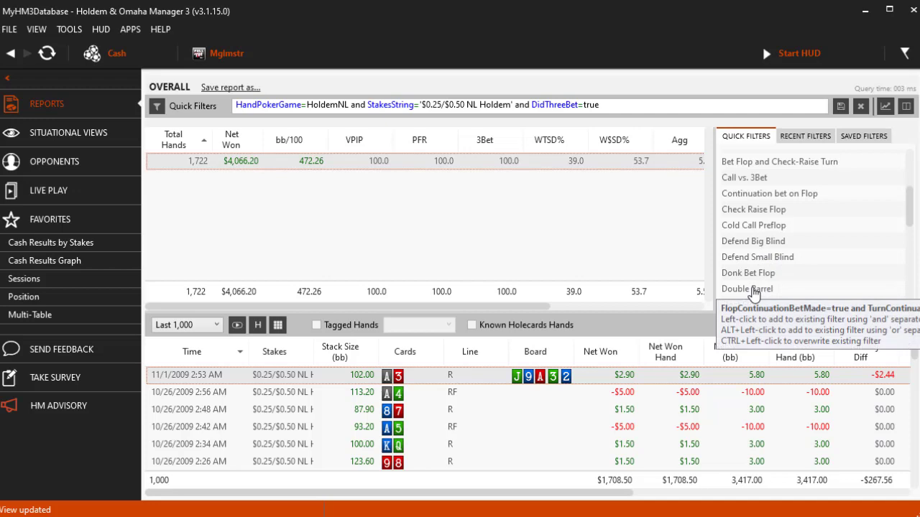
left_click(746, 289)
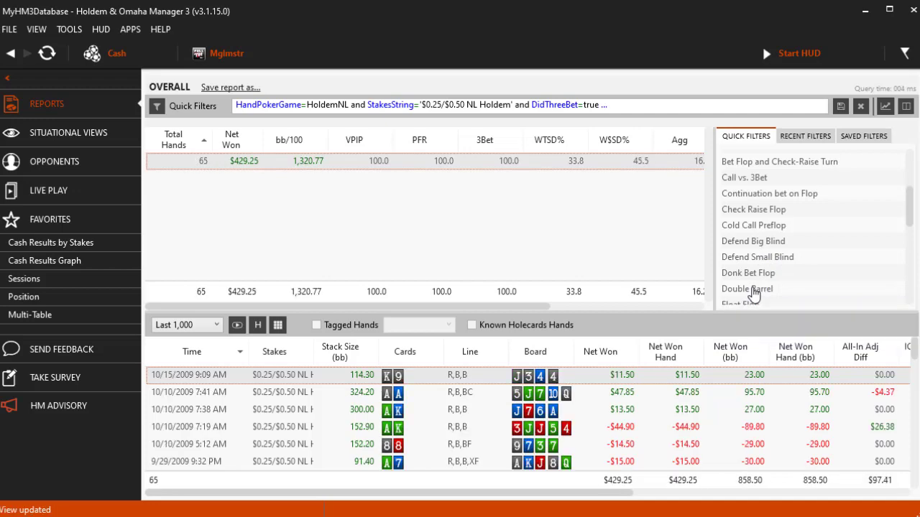
mouse_move(753, 292)
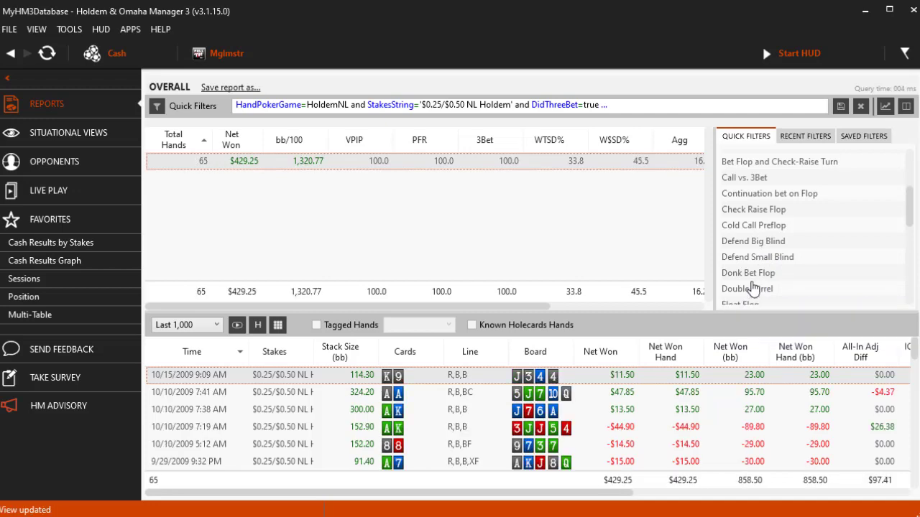
- Append 'RiverActionFold =' to the filter expression, leaving one hand at -$28
left_click(769, 193)
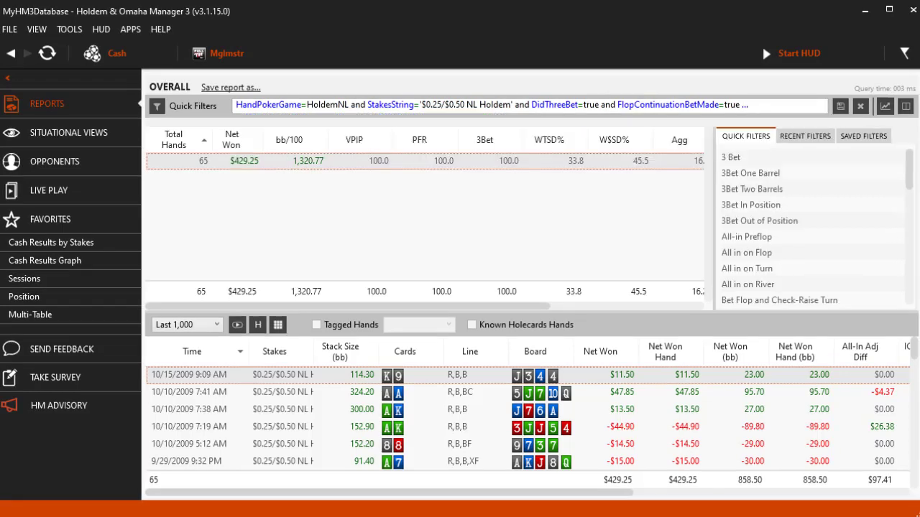
mouse_move(874, 362)
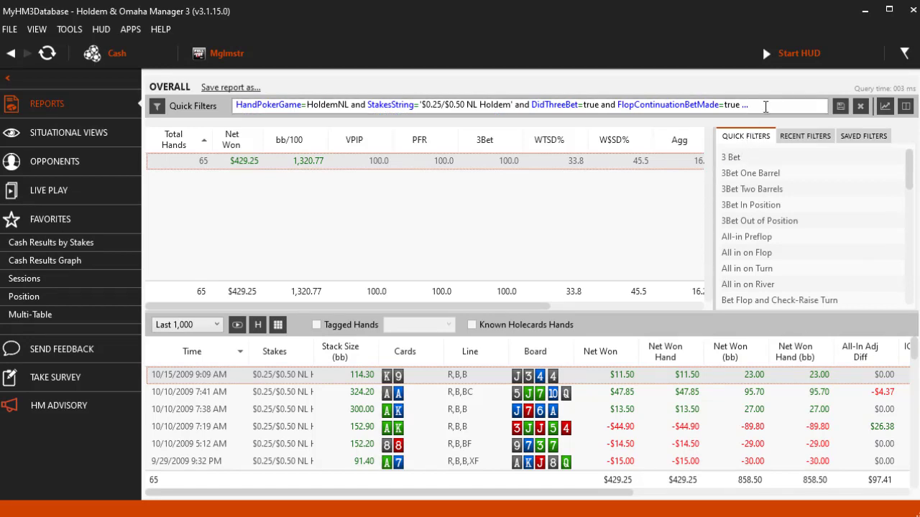
mouse_move(765, 105)
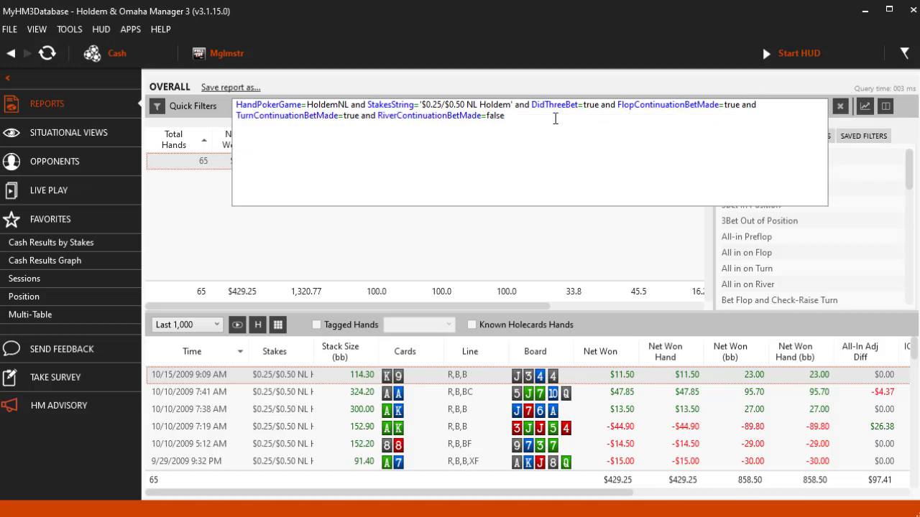
type("RiverActionFold")
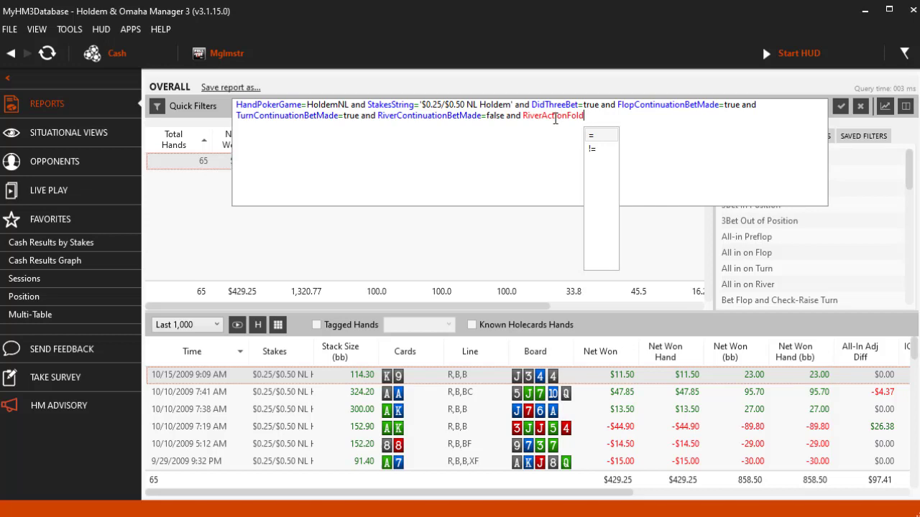
left_click(595, 134)
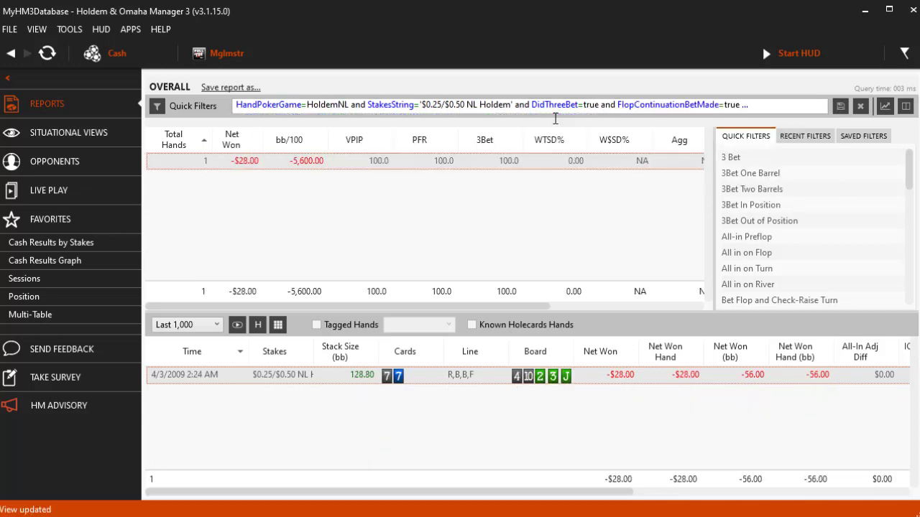
mouse_move(571, 230)
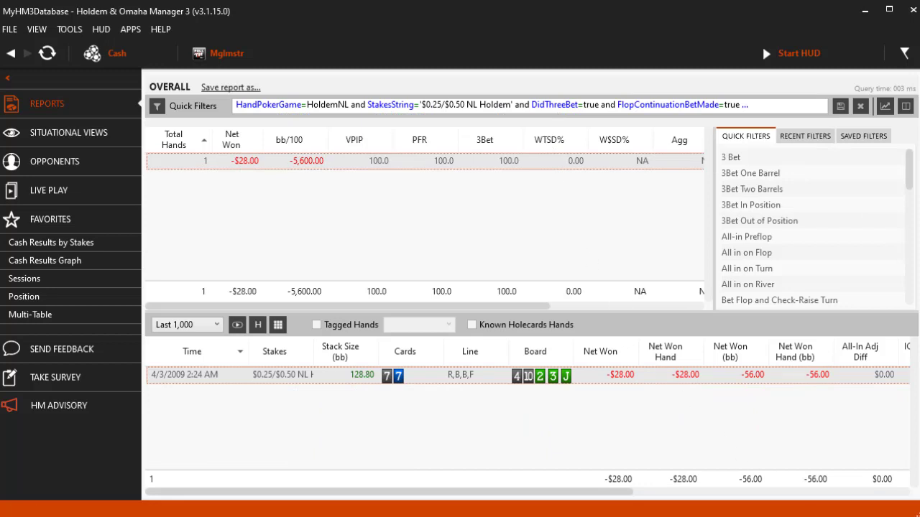
- Open and close the Filter Editor, leaving 475 3-bet hands worth $1,732.37
left_click(839, 106)
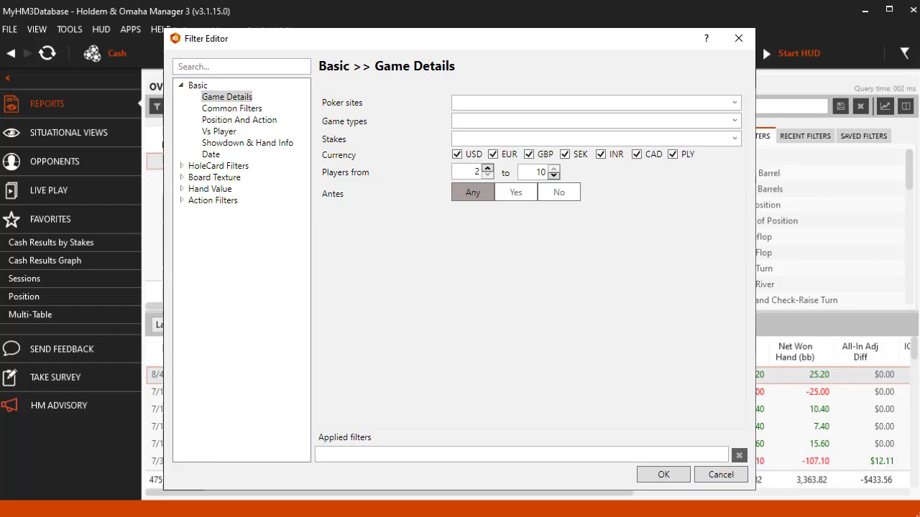
left_click(662, 474)
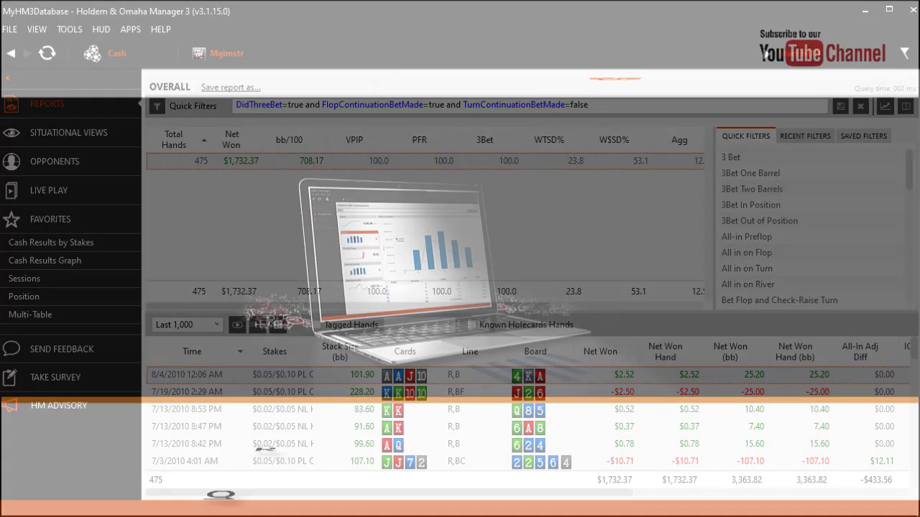